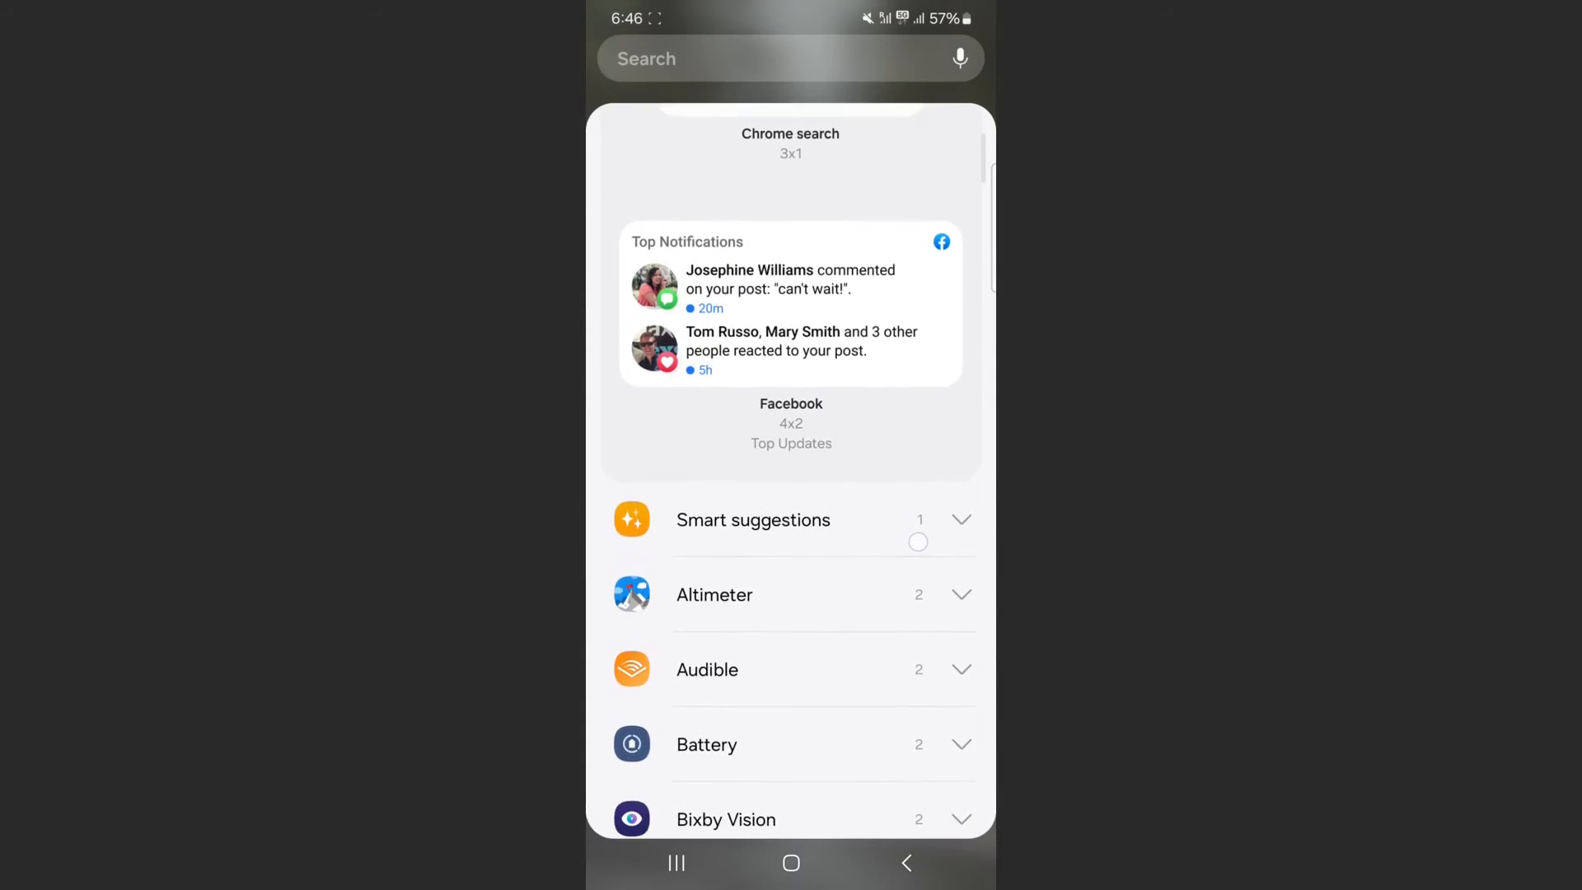
Step: Scroll the widgets list past Facebook until the Outlook-to-Snapchat entries, including Pinterest, show
scroll("down", 3)
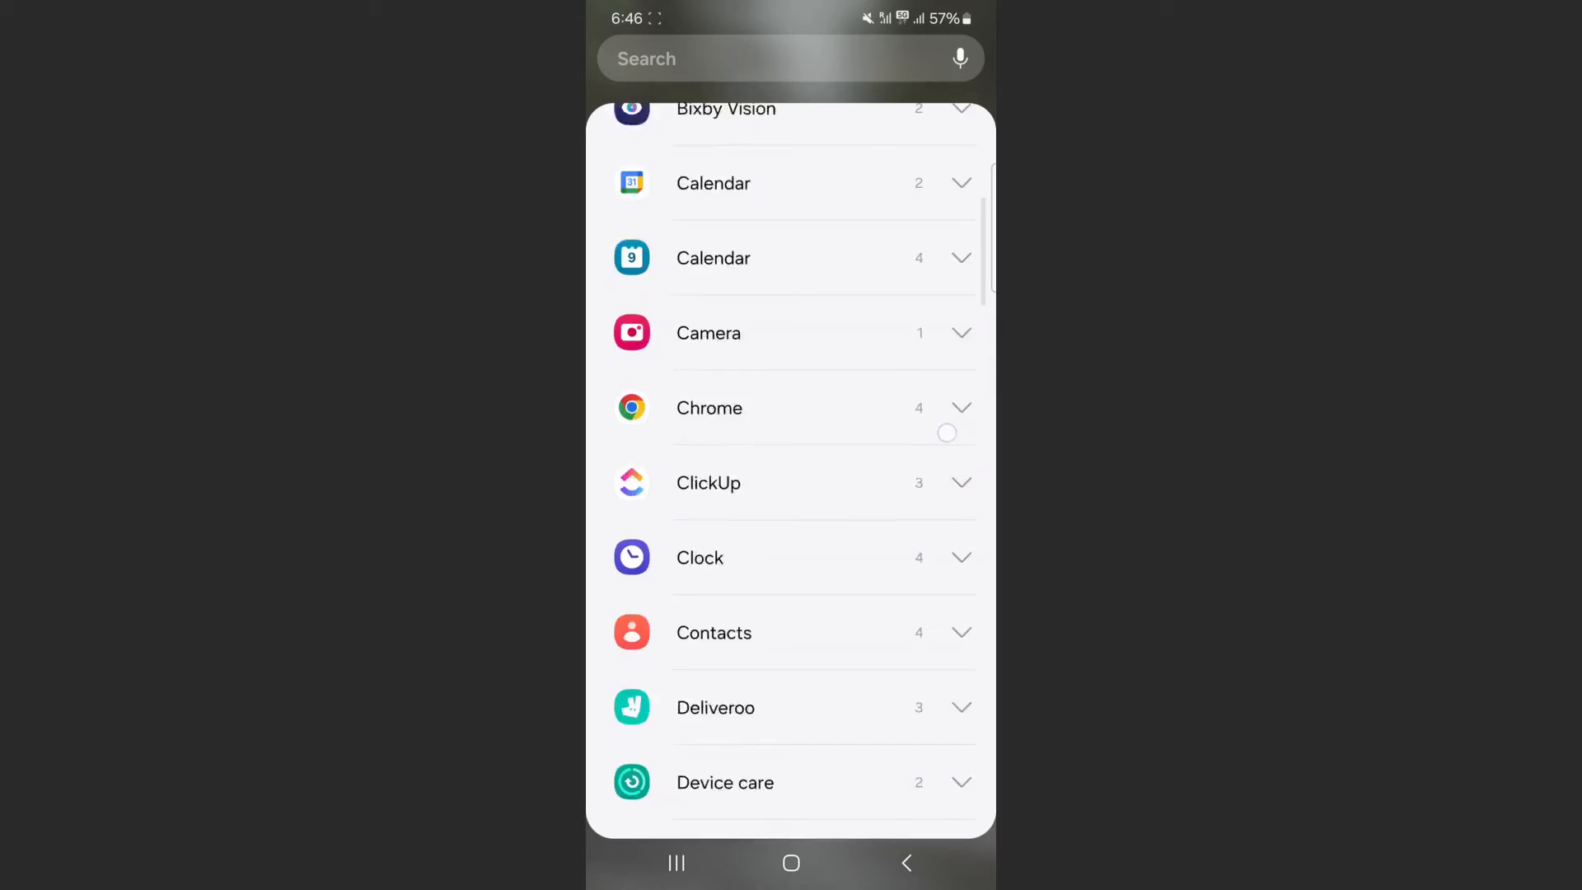
scroll("down", 3)
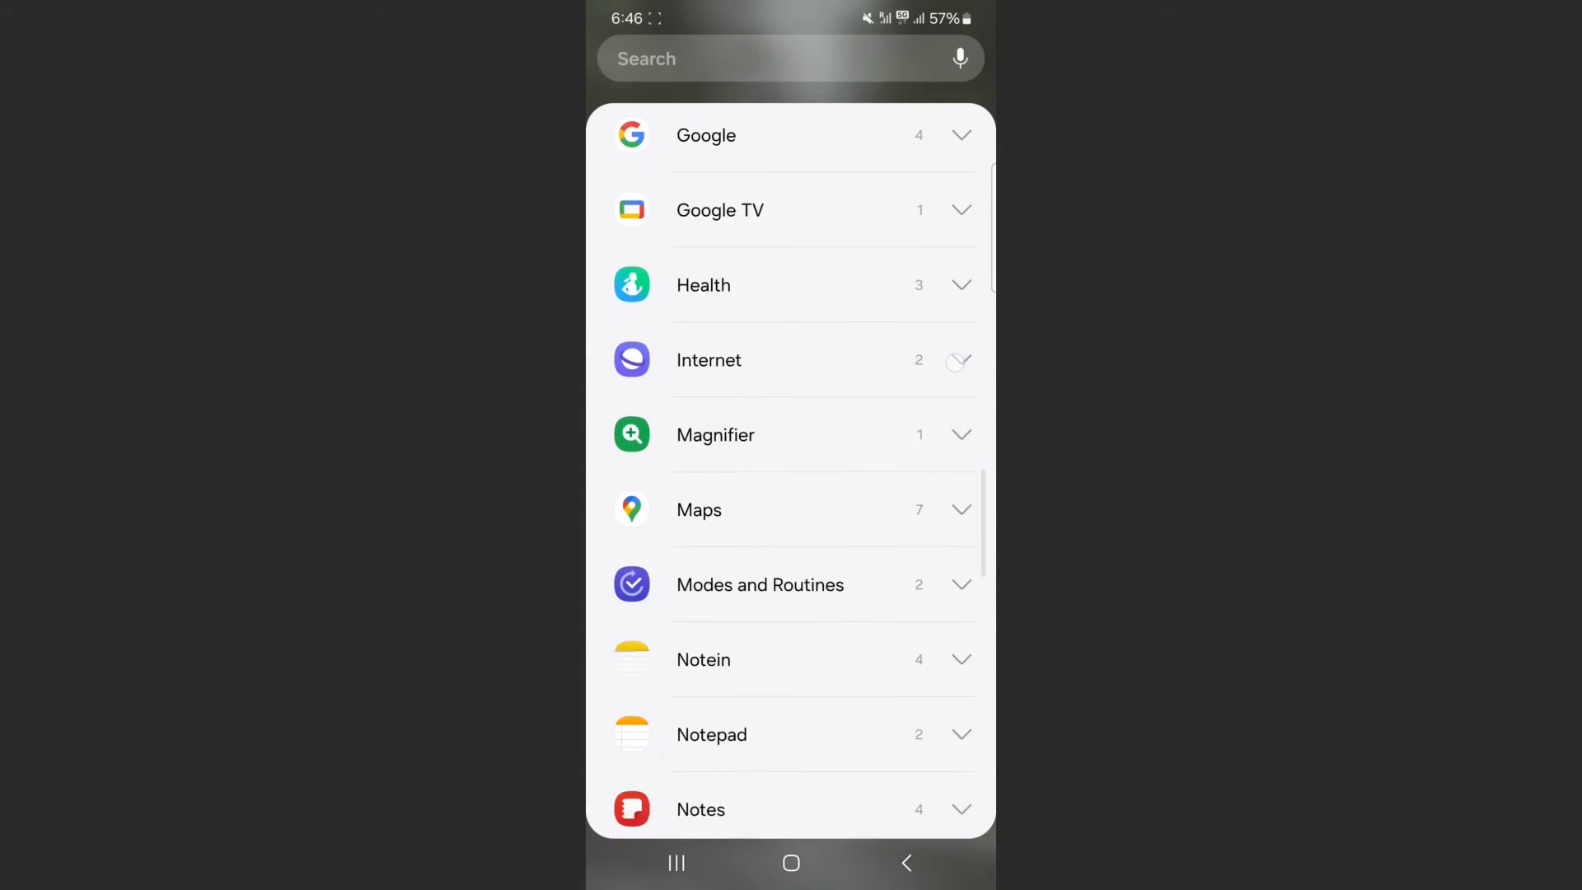
scroll("down", 3)
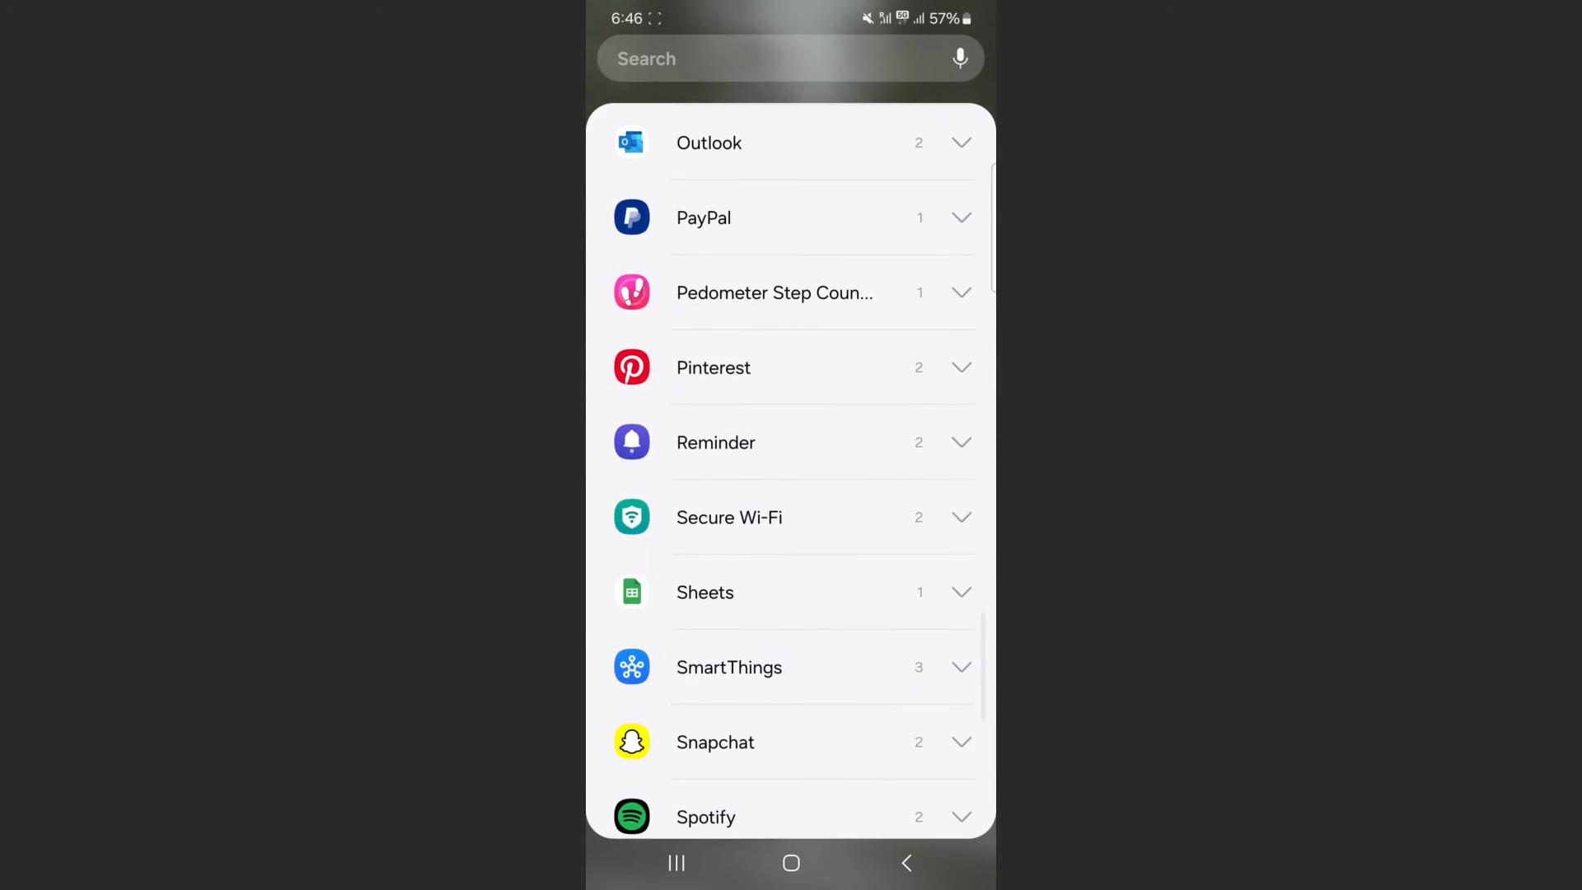
scroll("down", 3)
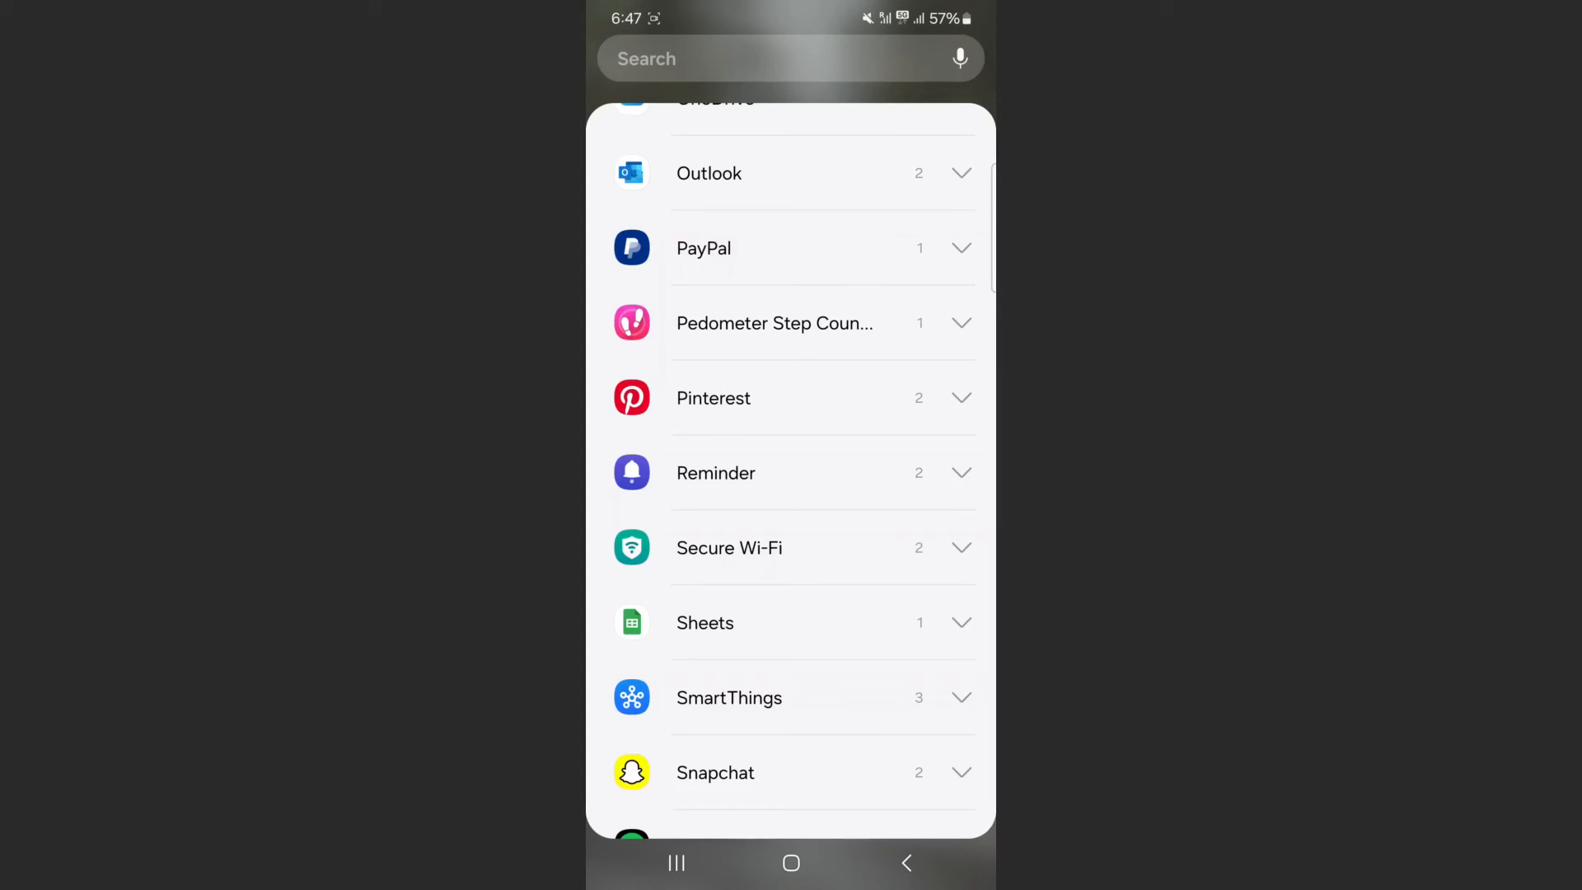
Step: Expand Pinterest to preview its 2x2 single-Pin and 4x2 six-Pin widgets
left_click(714, 397)
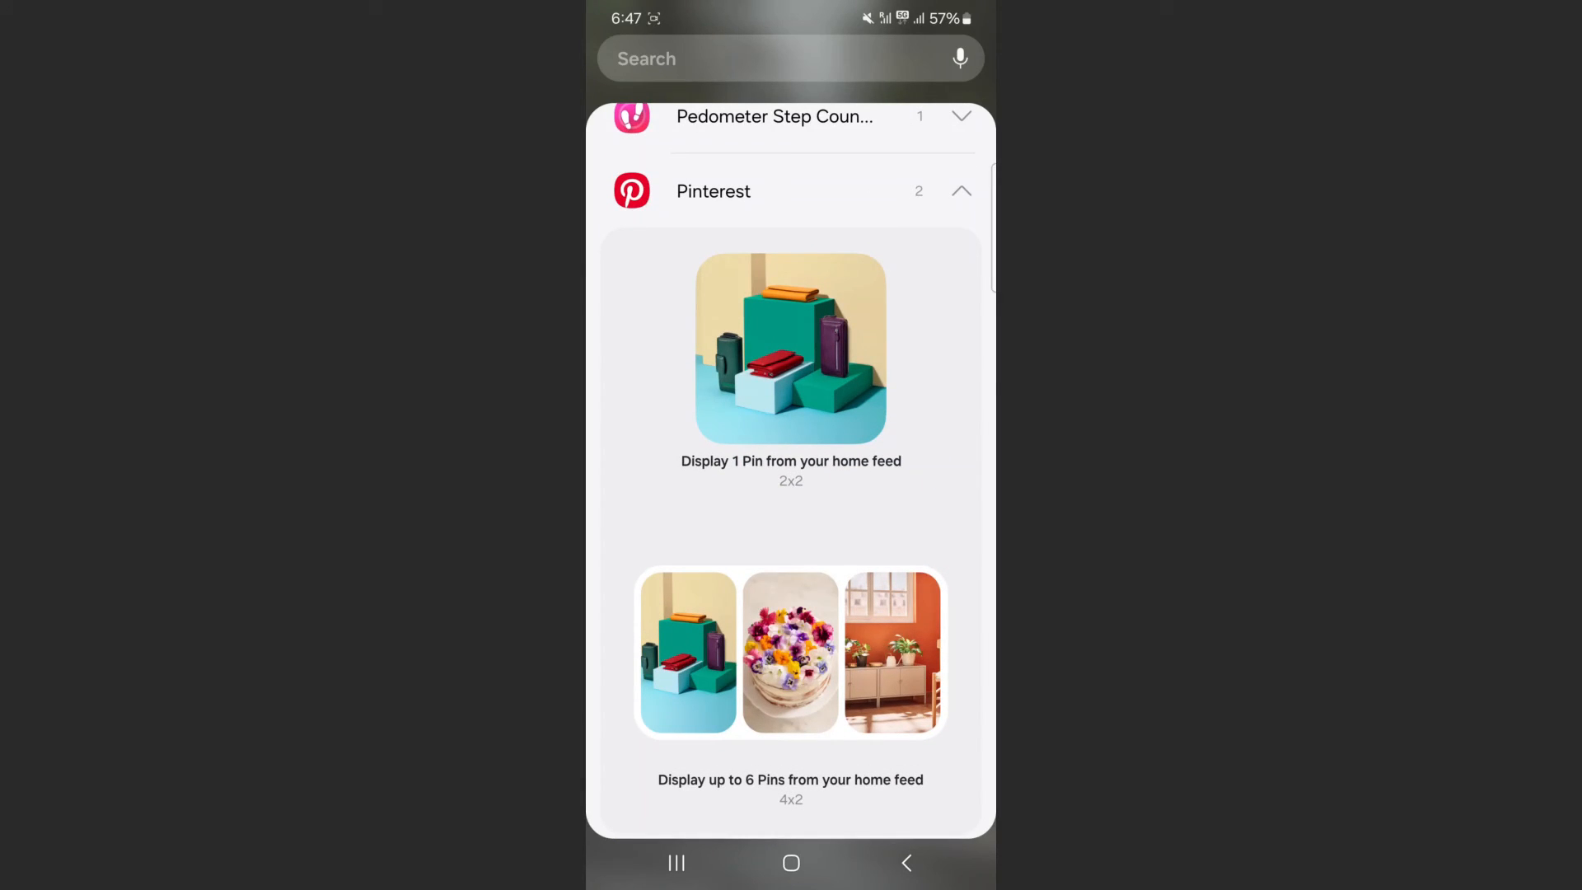
scroll("down", 3)
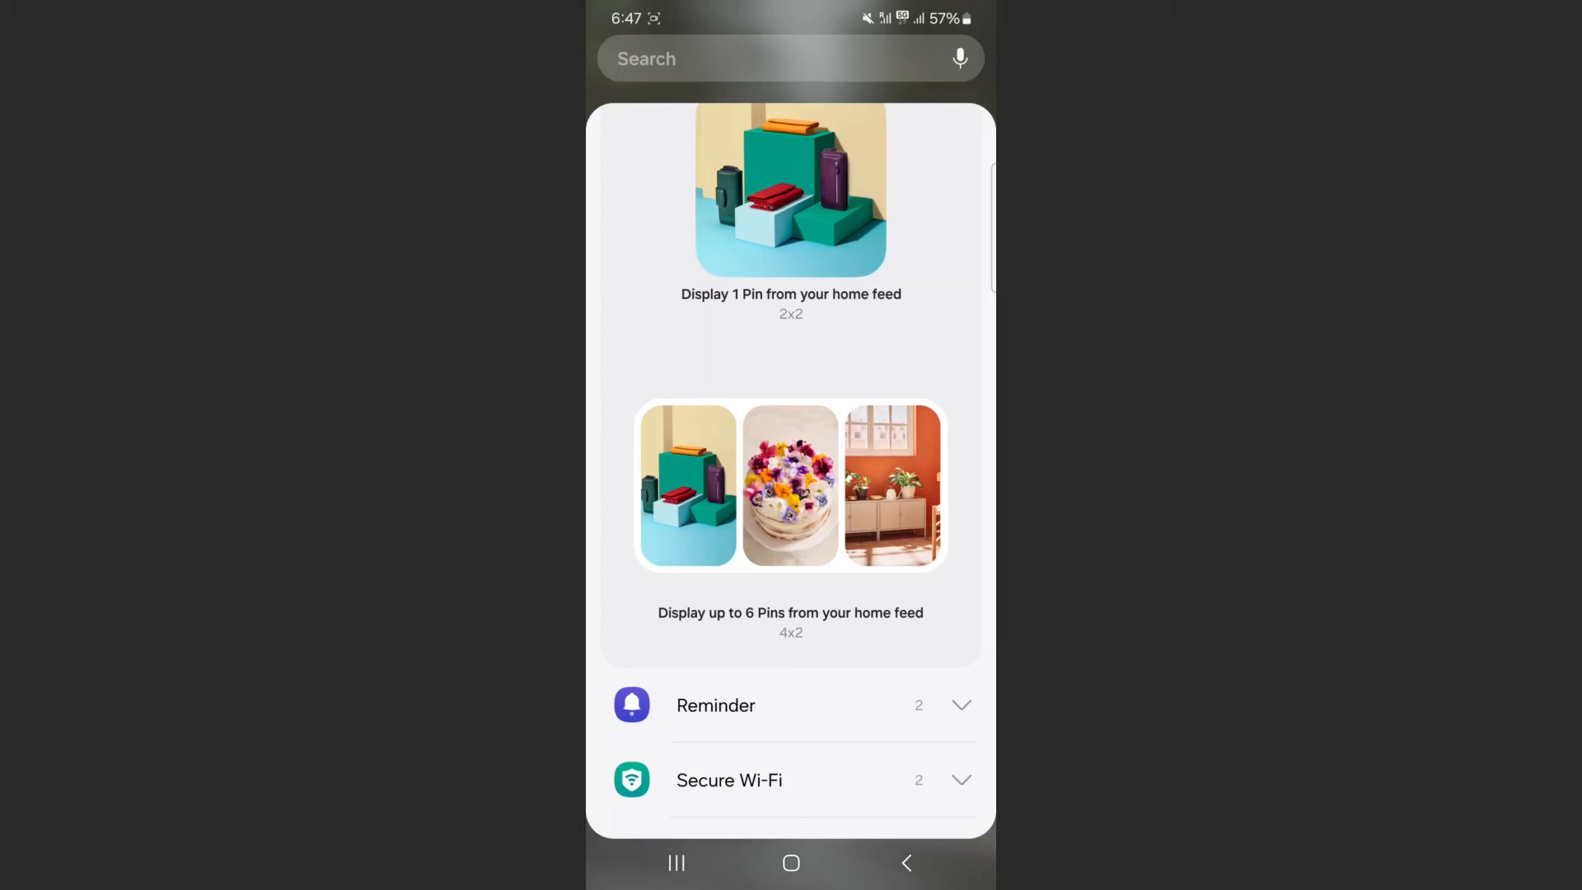